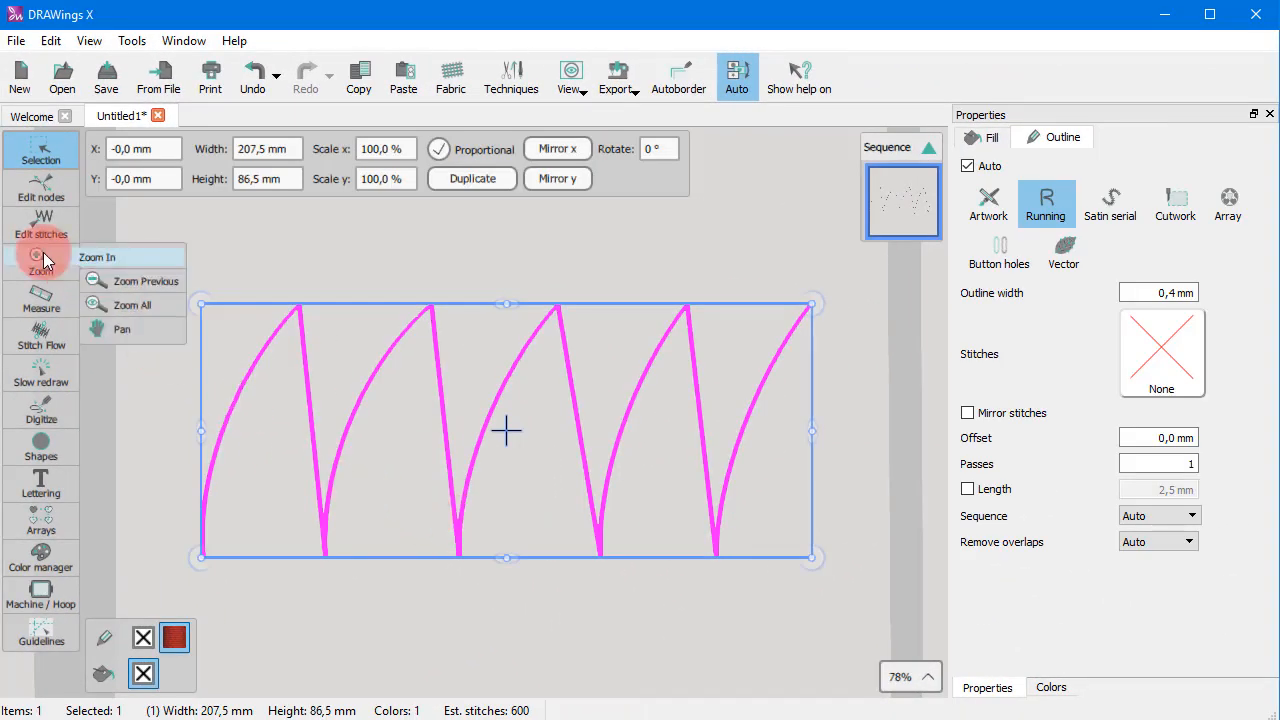
- Enter node-editing mode on the selected wavy pink outline to reveal its nodes
left_click(40, 184)
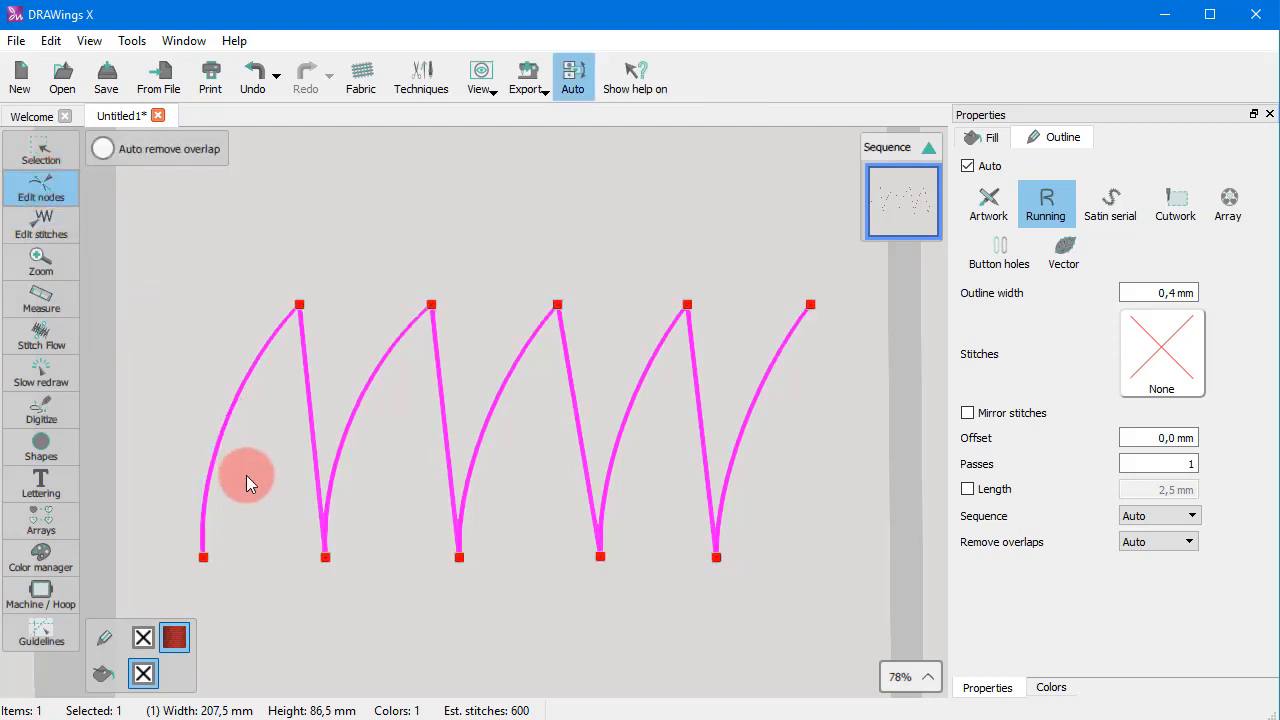
mouse_move(224, 358)
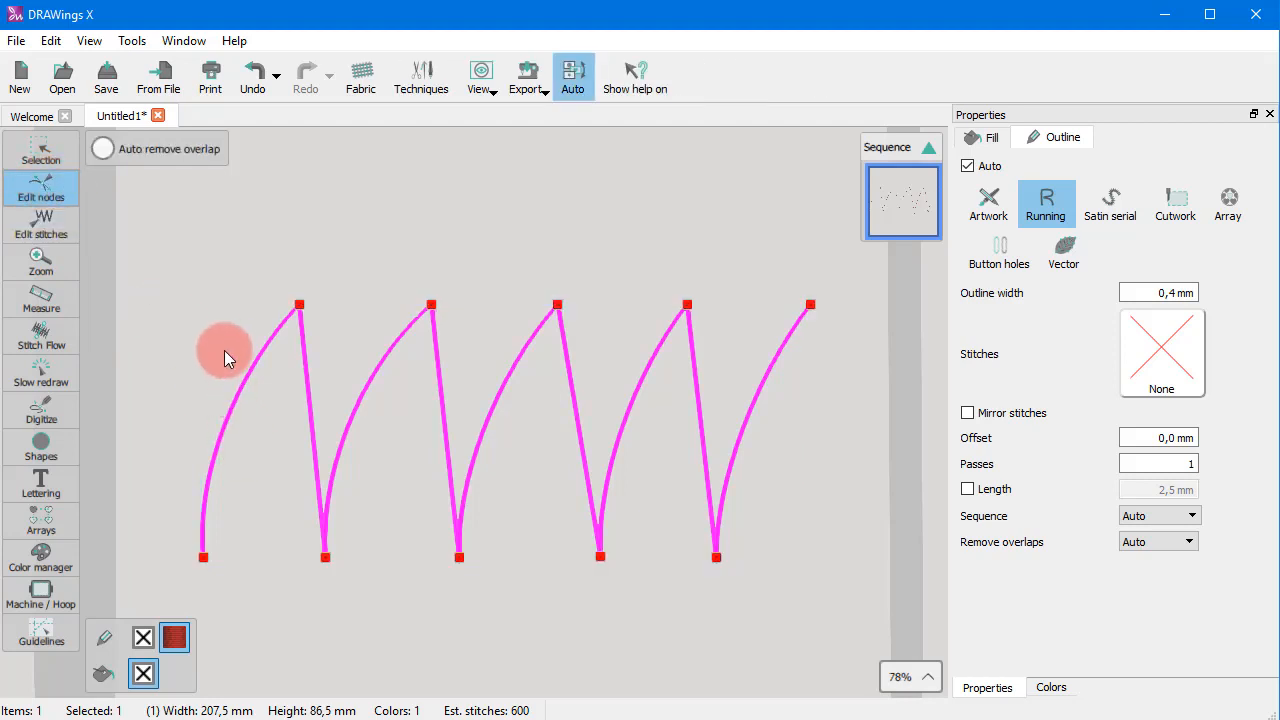
mouse_move(236, 348)
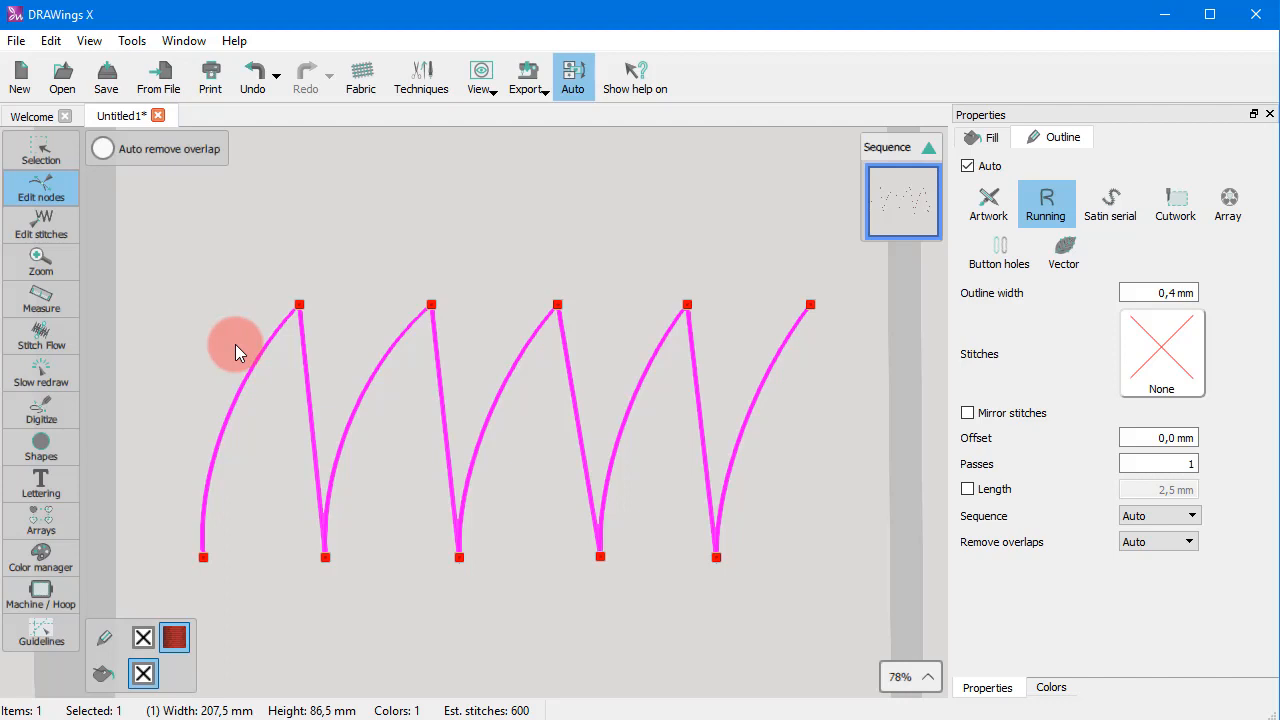
- Convert the first curved stroke at the top node into a straight line segment
left_click(300, 304)
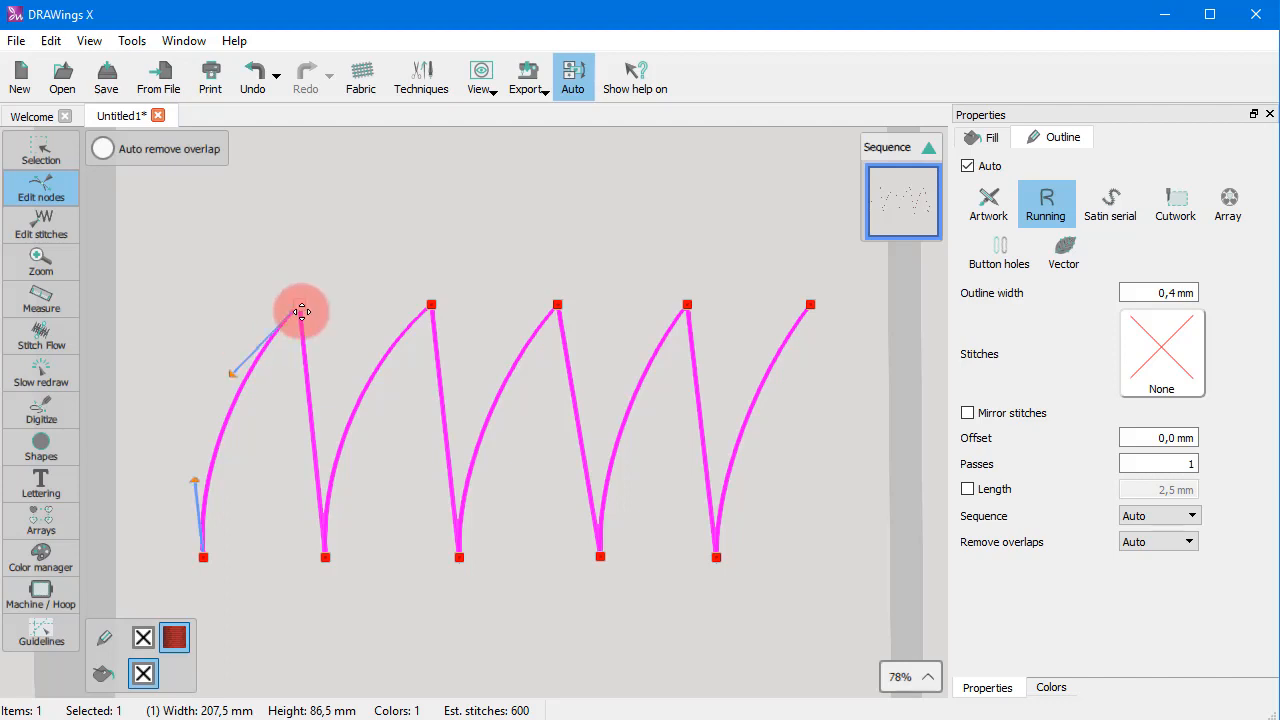
right_click(304, 310)
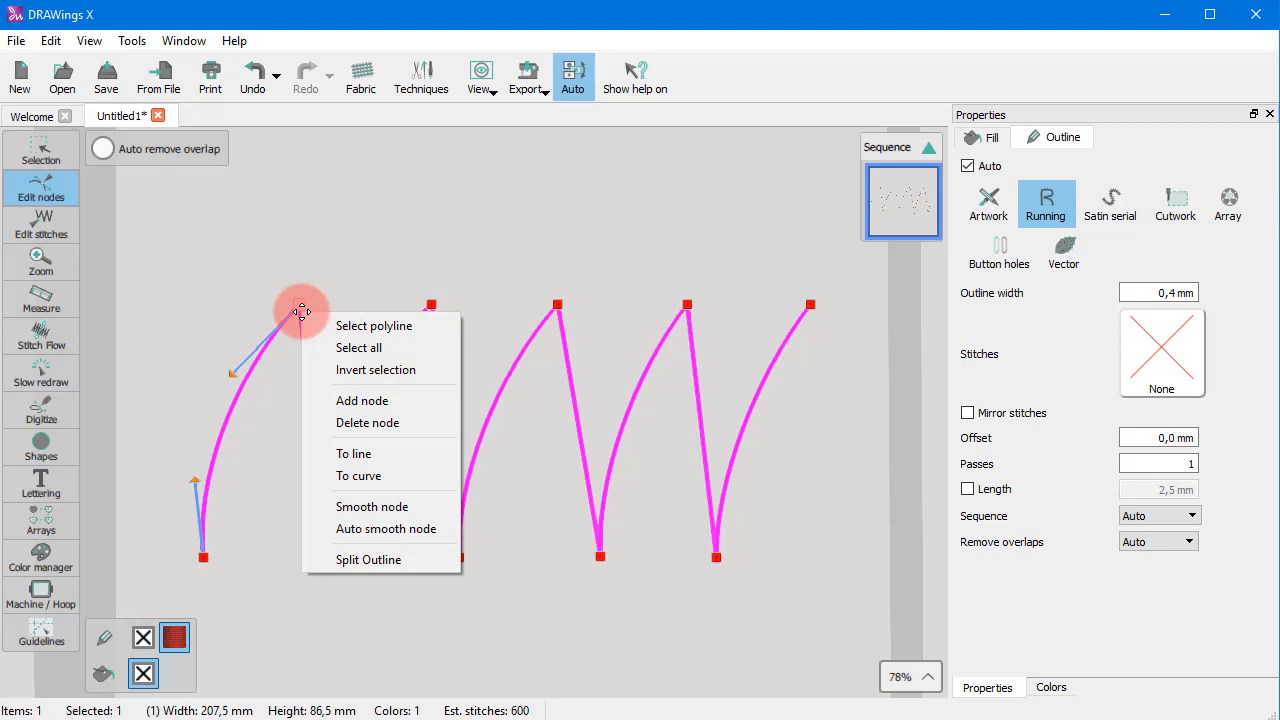
mouse_move(354, 452)
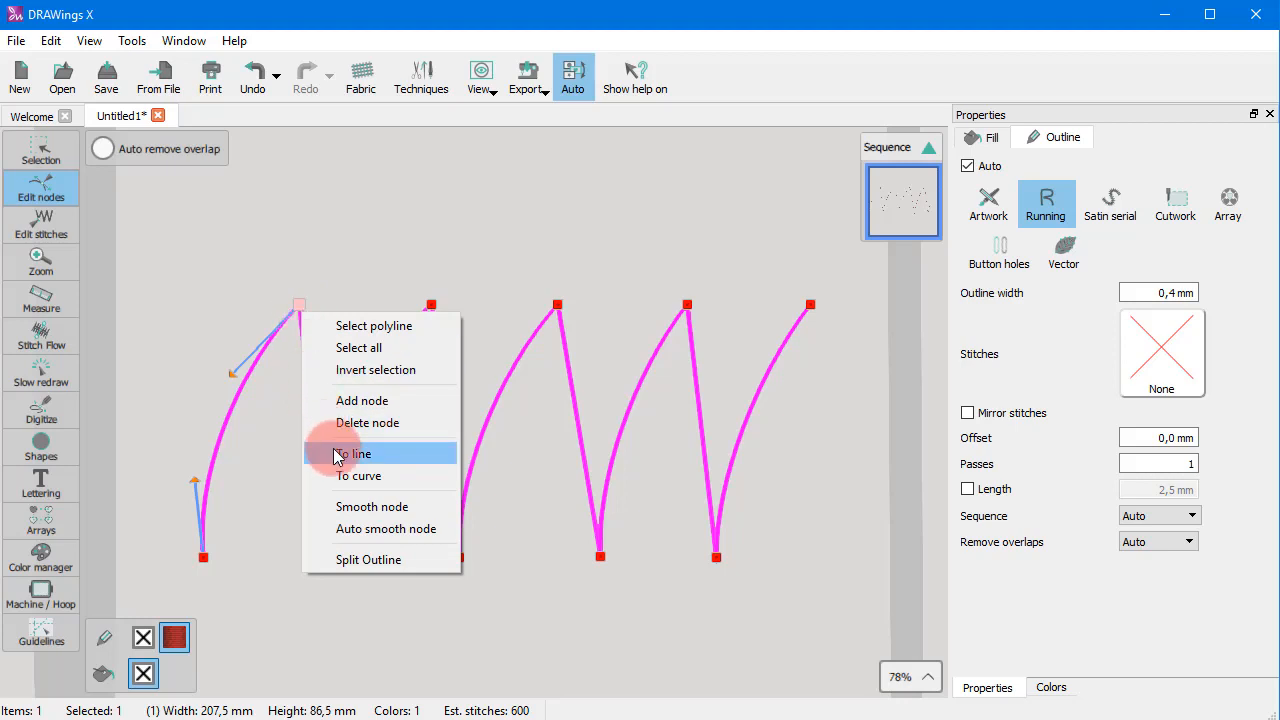
left_click(356, 452)
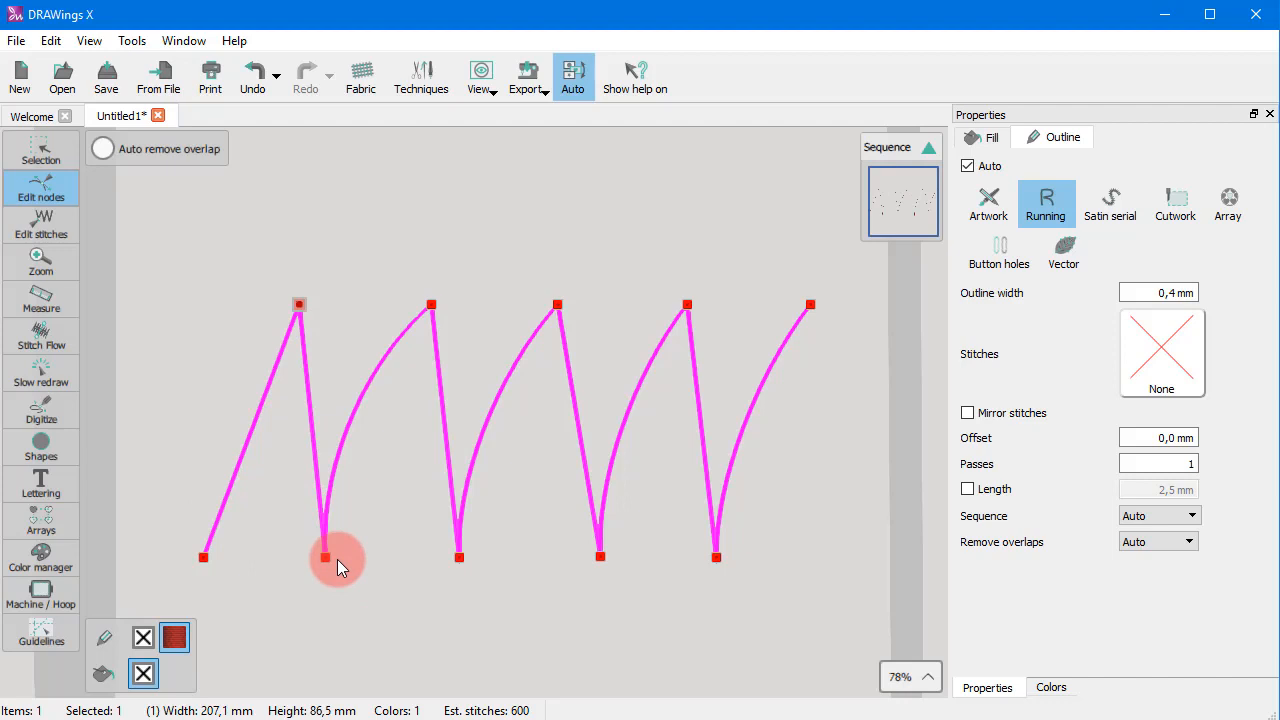
- Box-select the row of top nodes so the remaining strokes can be straightened together
left_click_drag(324, 556, 328, 510)
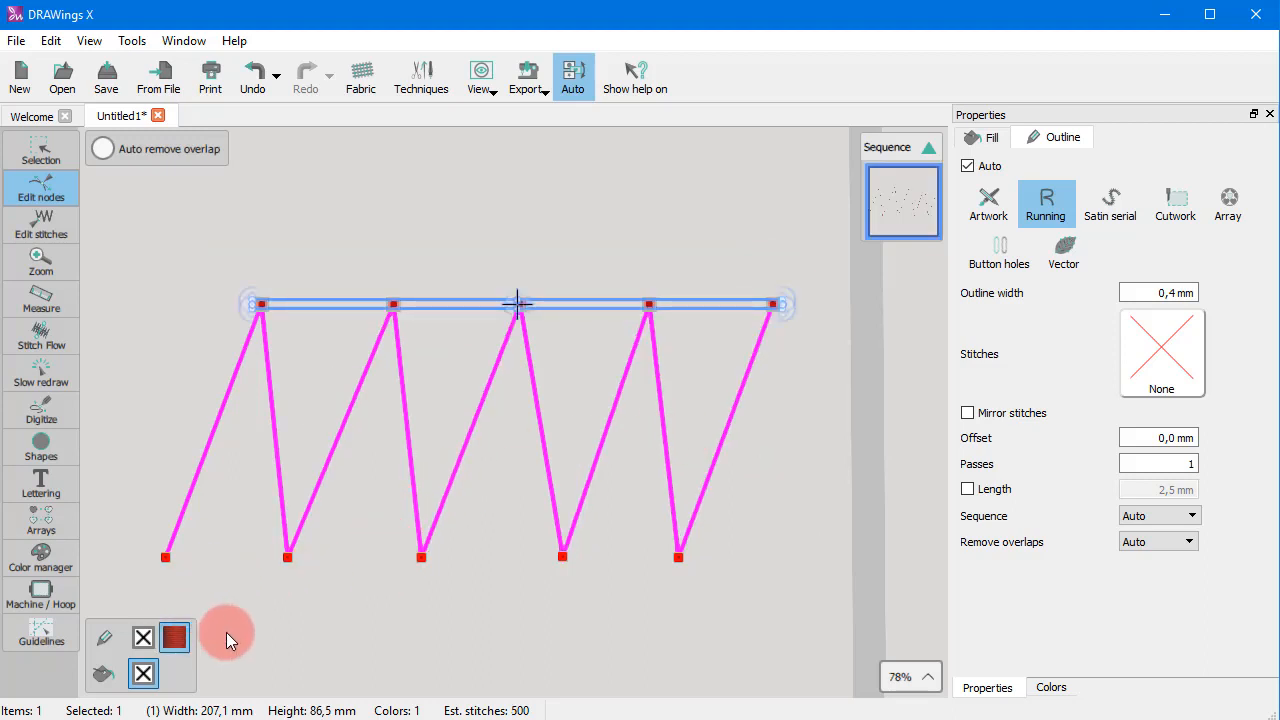
mouse_move(724, 444)
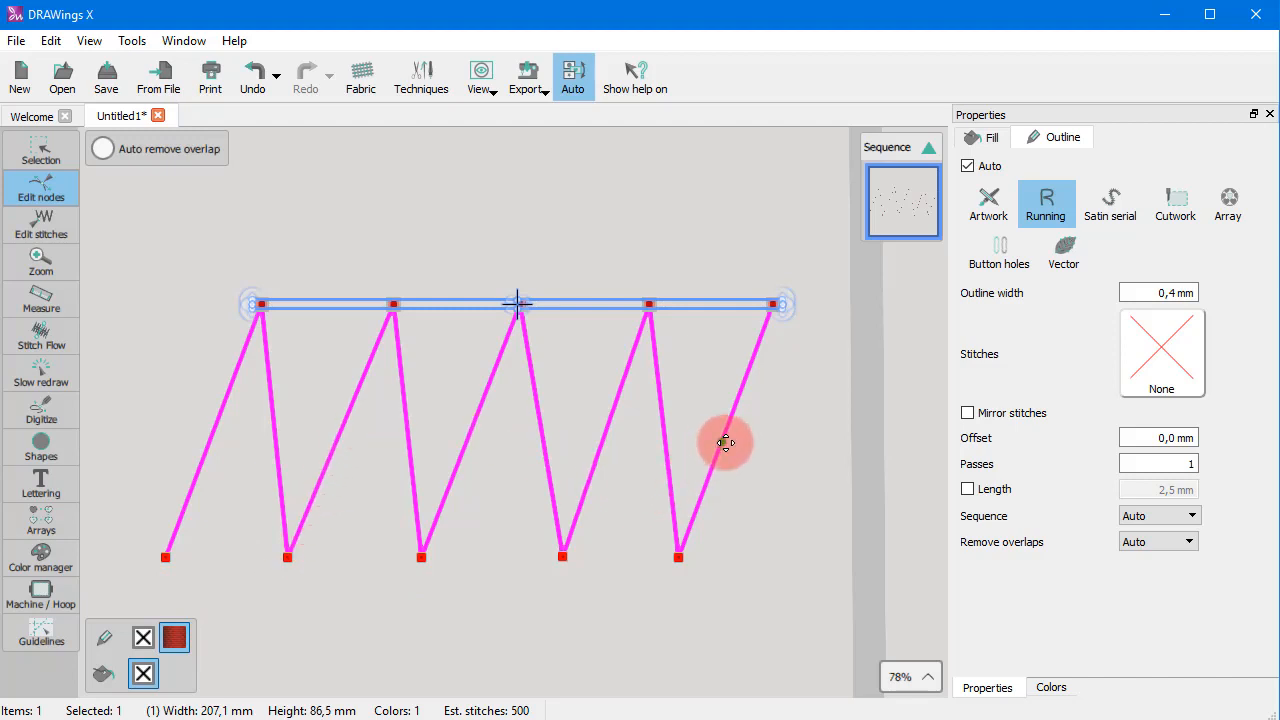
right_click(700, 440)
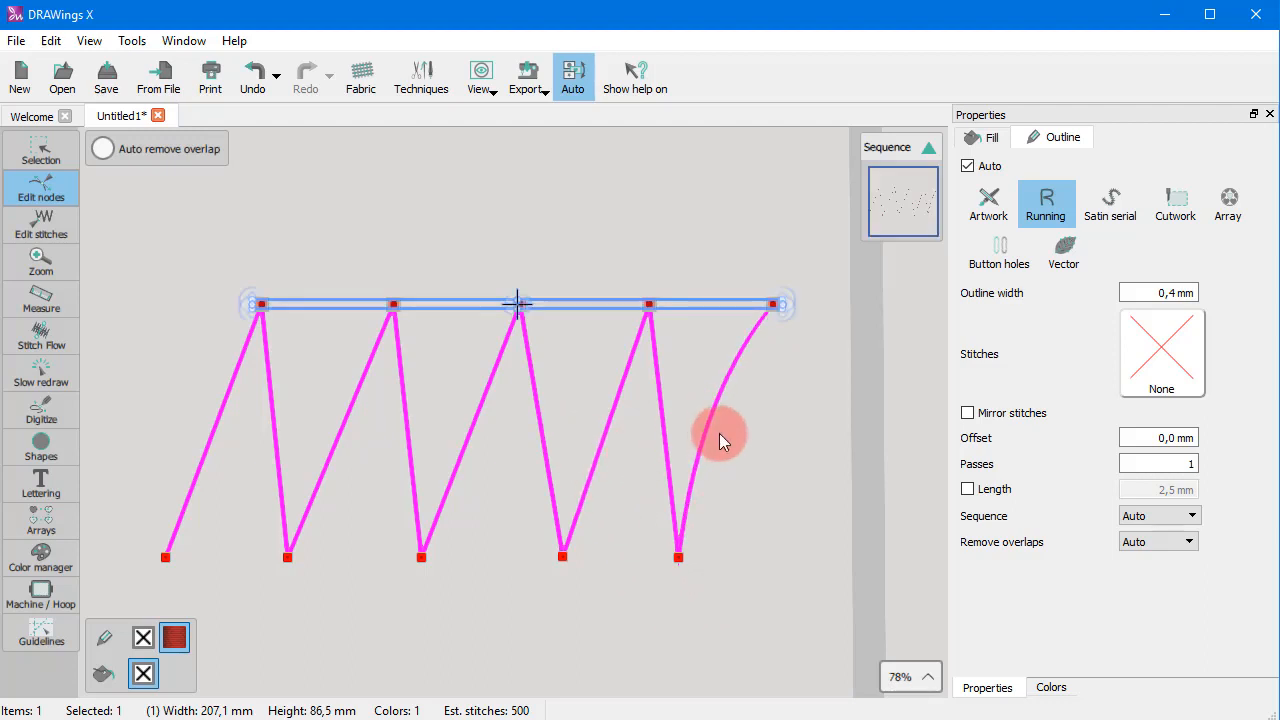
right_click(710, 424)
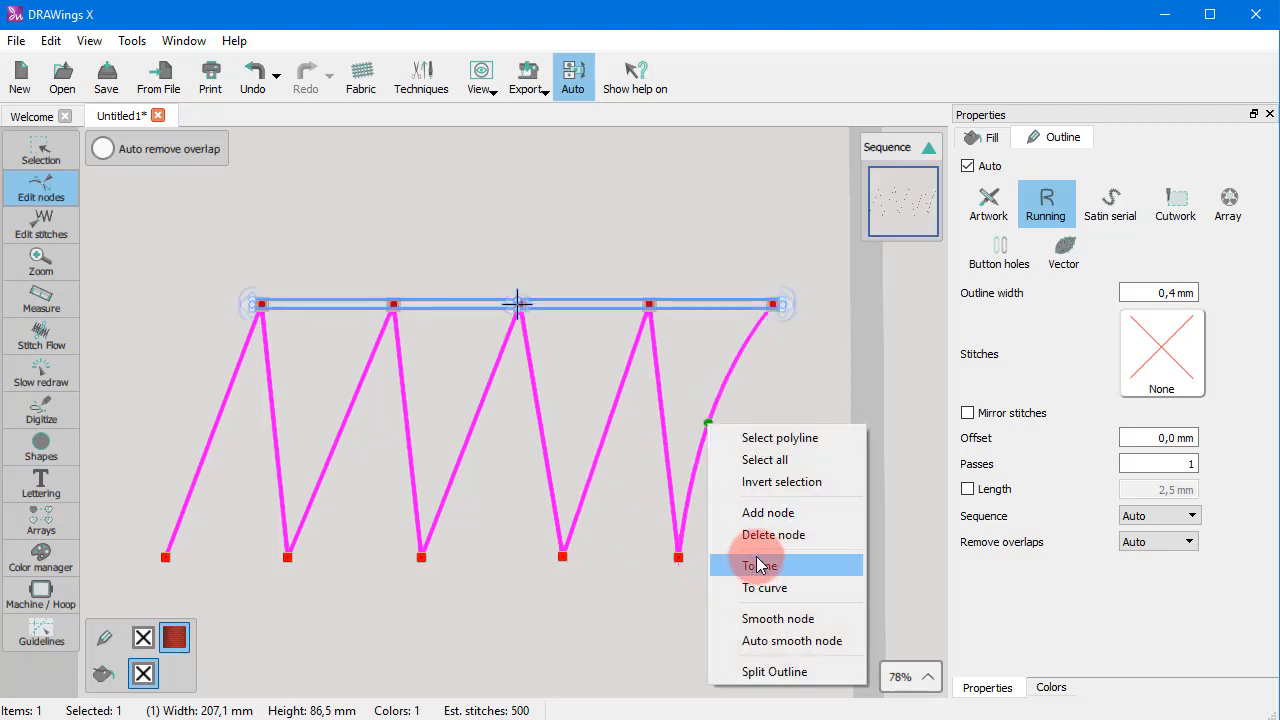
left_click(760, 564)
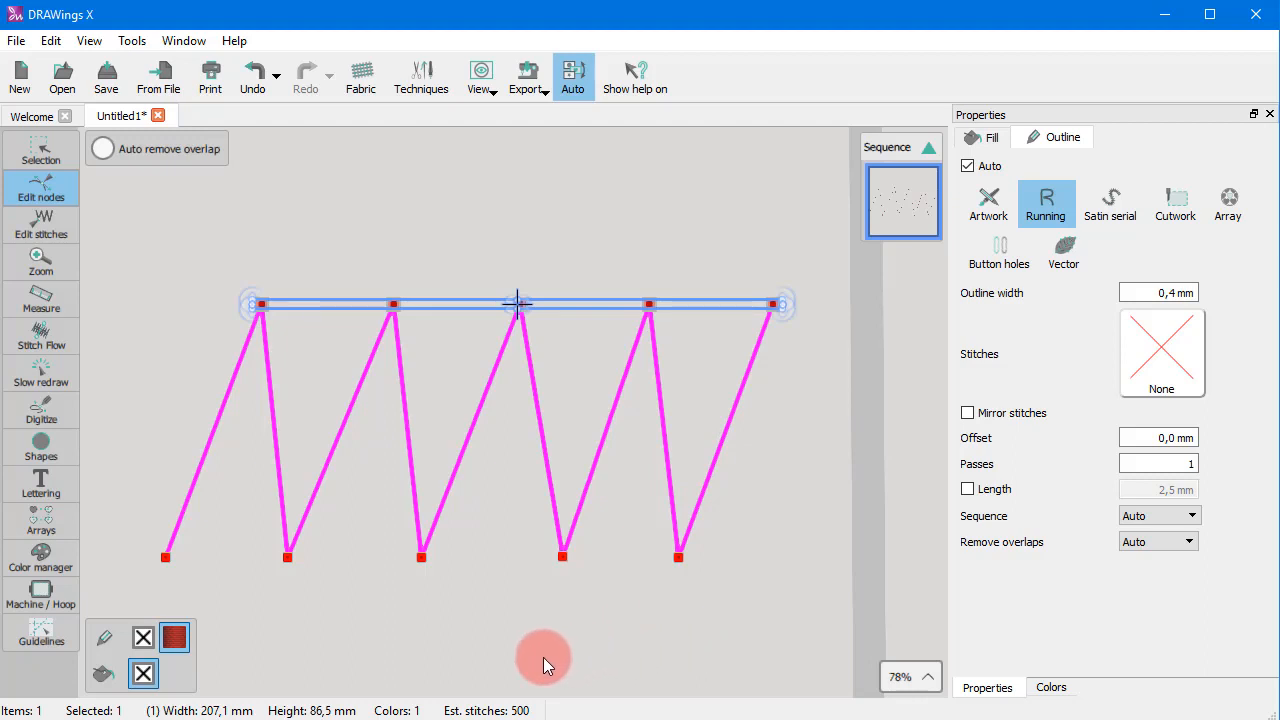
mouse_move(264, 378)
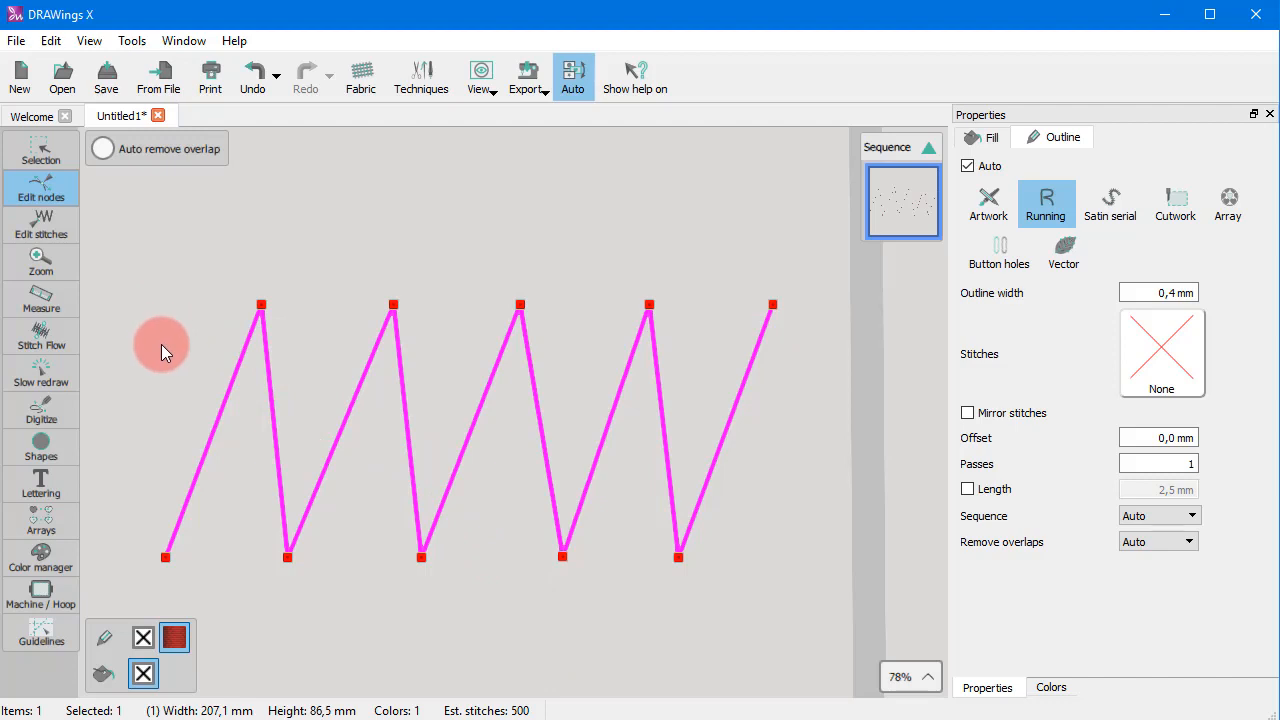
mouse_move(224, 252)
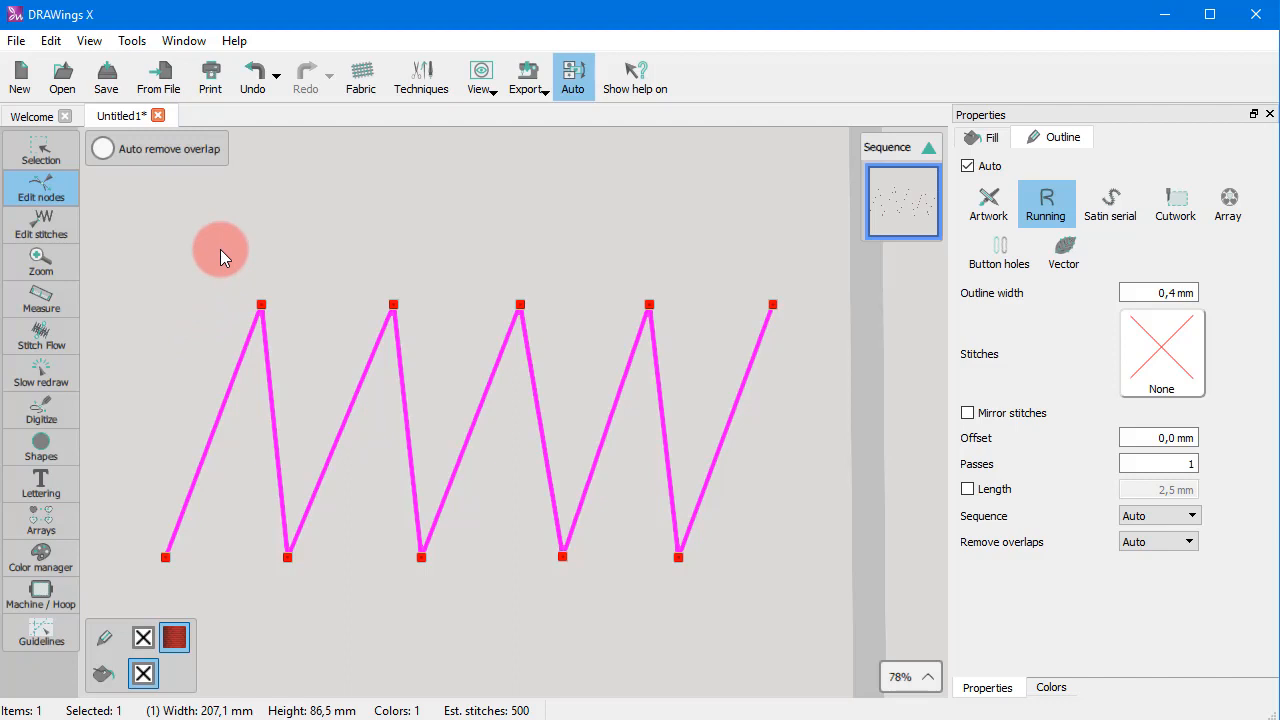
mouse_move(258, 308)
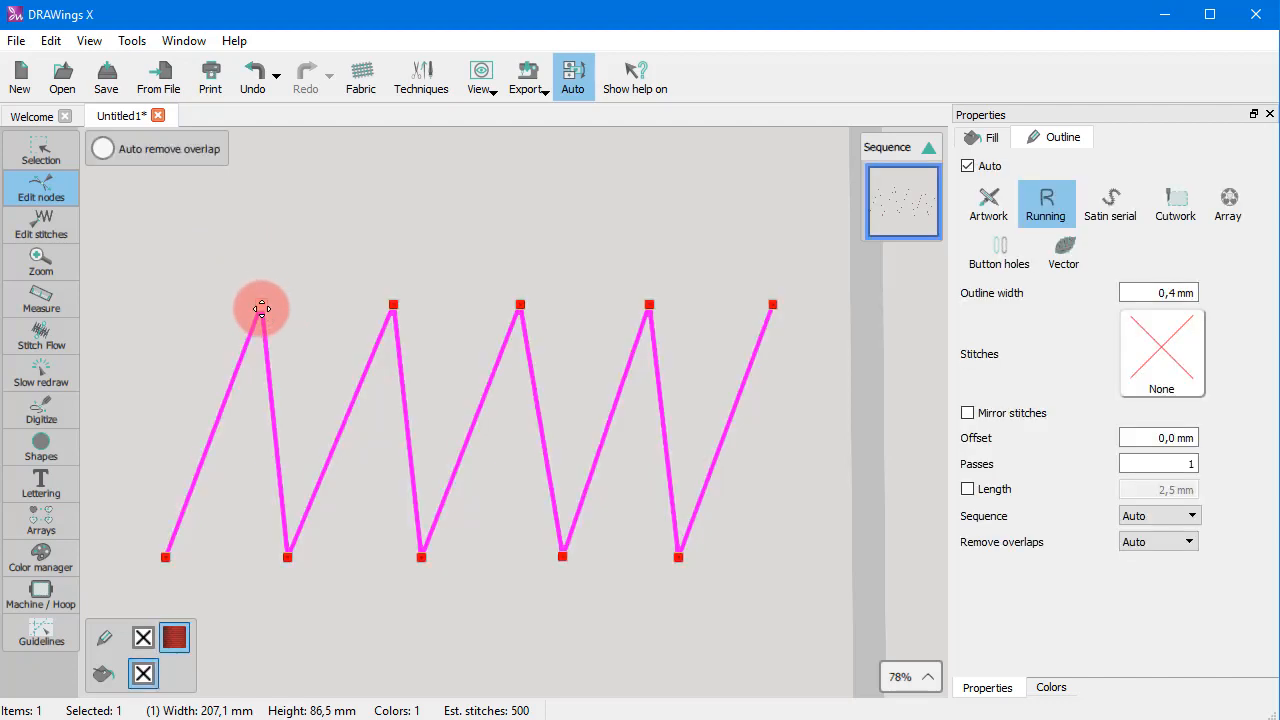
- Convert the first stroke back to a curve and drag its handle into a gentle bend
right_click(262, 308)
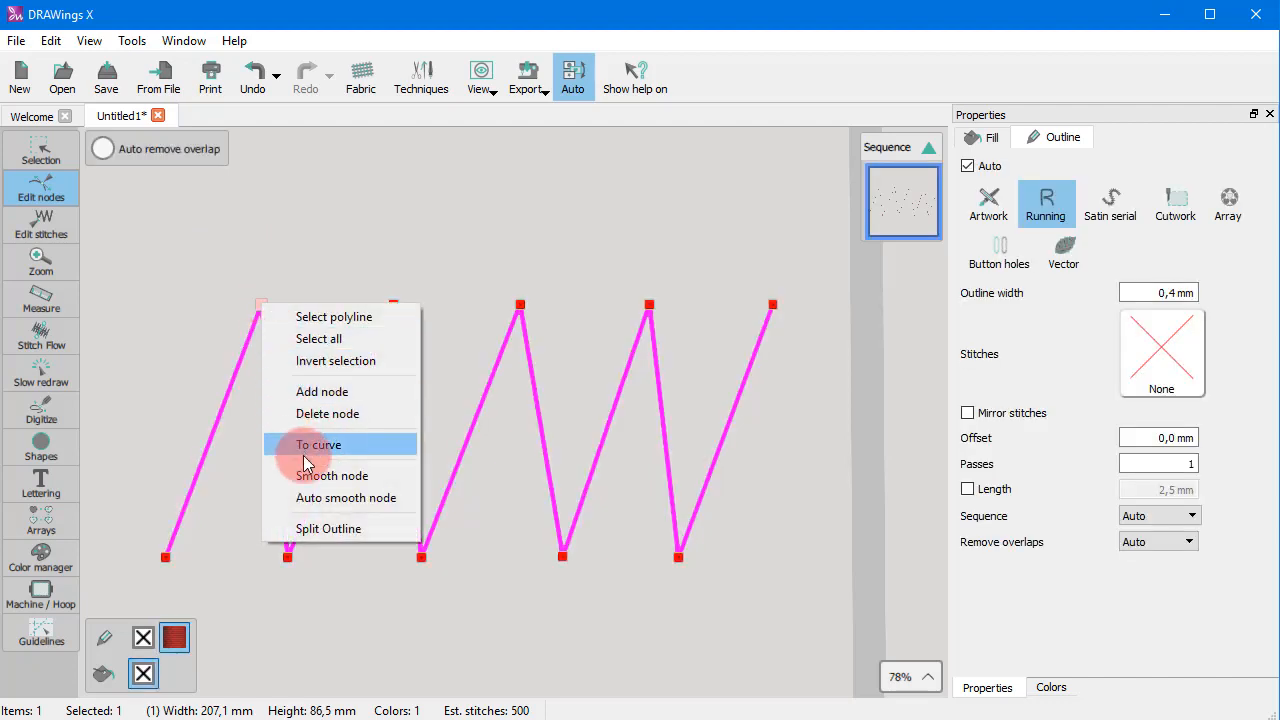
left_click(318, 444)
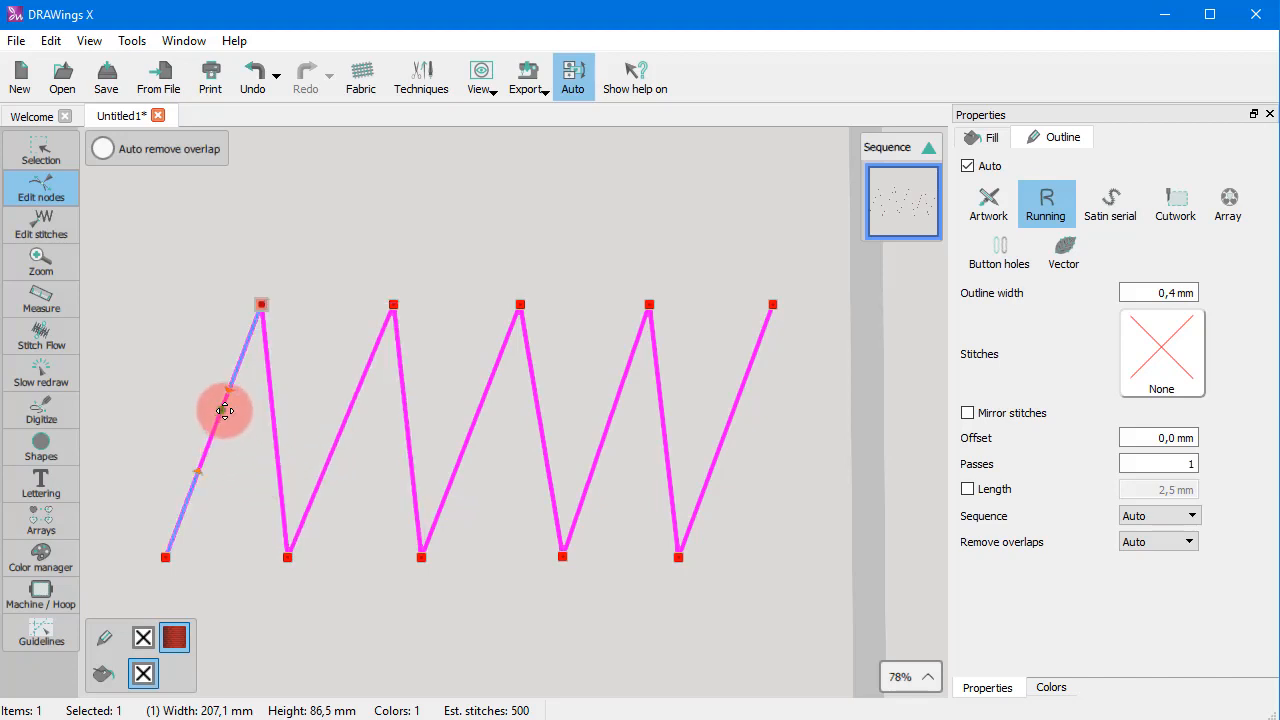
left_click_drag(224, 410, 202, 470)
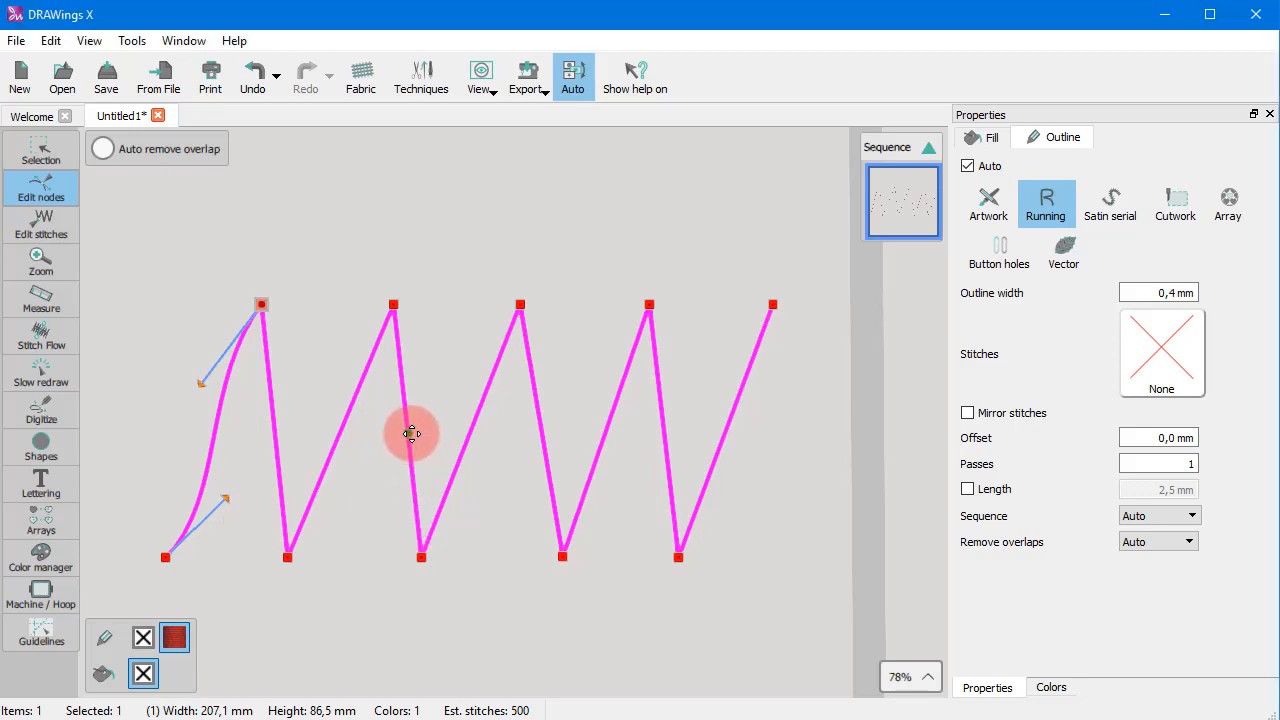
mouse_move(428, 488)
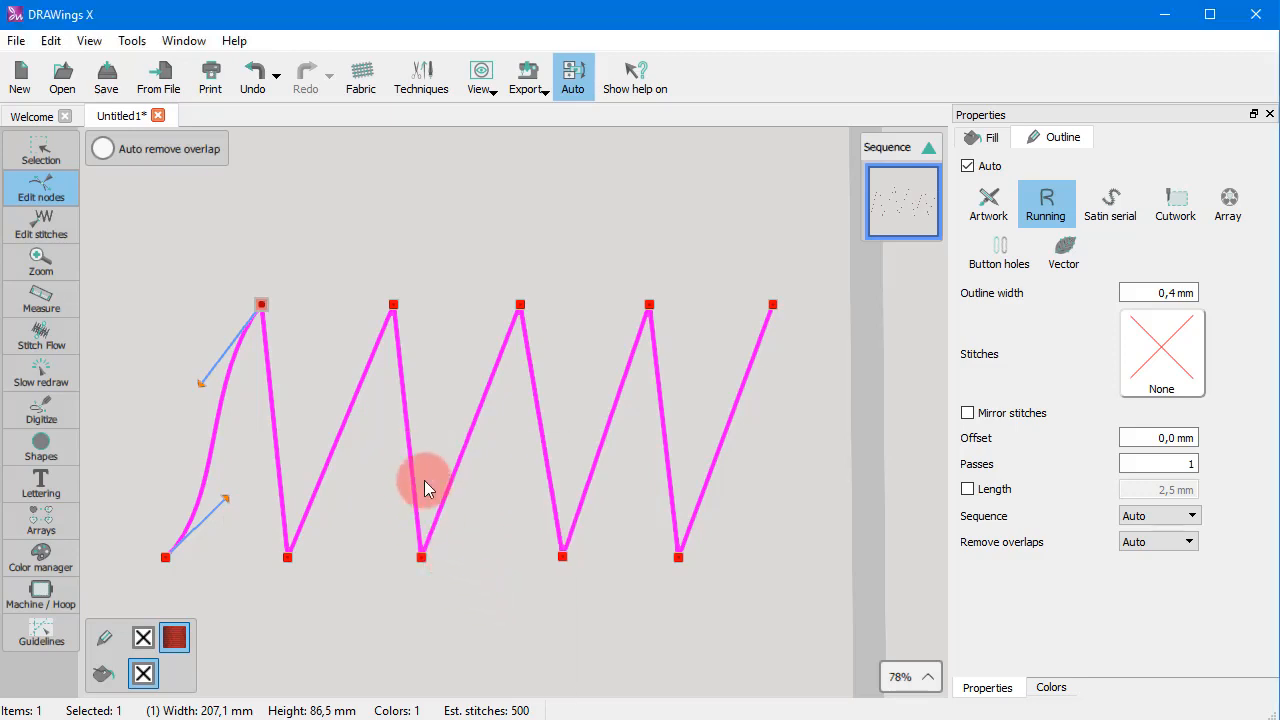